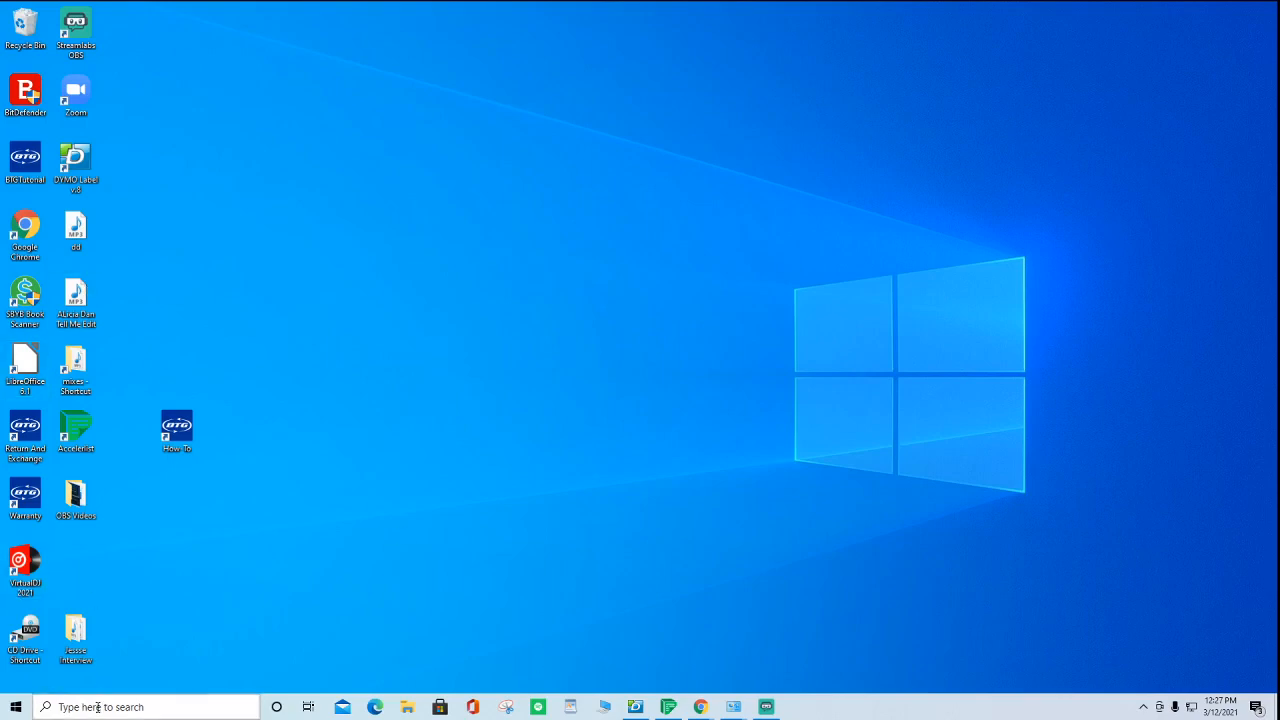
- Search 'con' to open Control Panel and go to its Programs category
{"action": "left_click", "coordinate": [100, 707]}
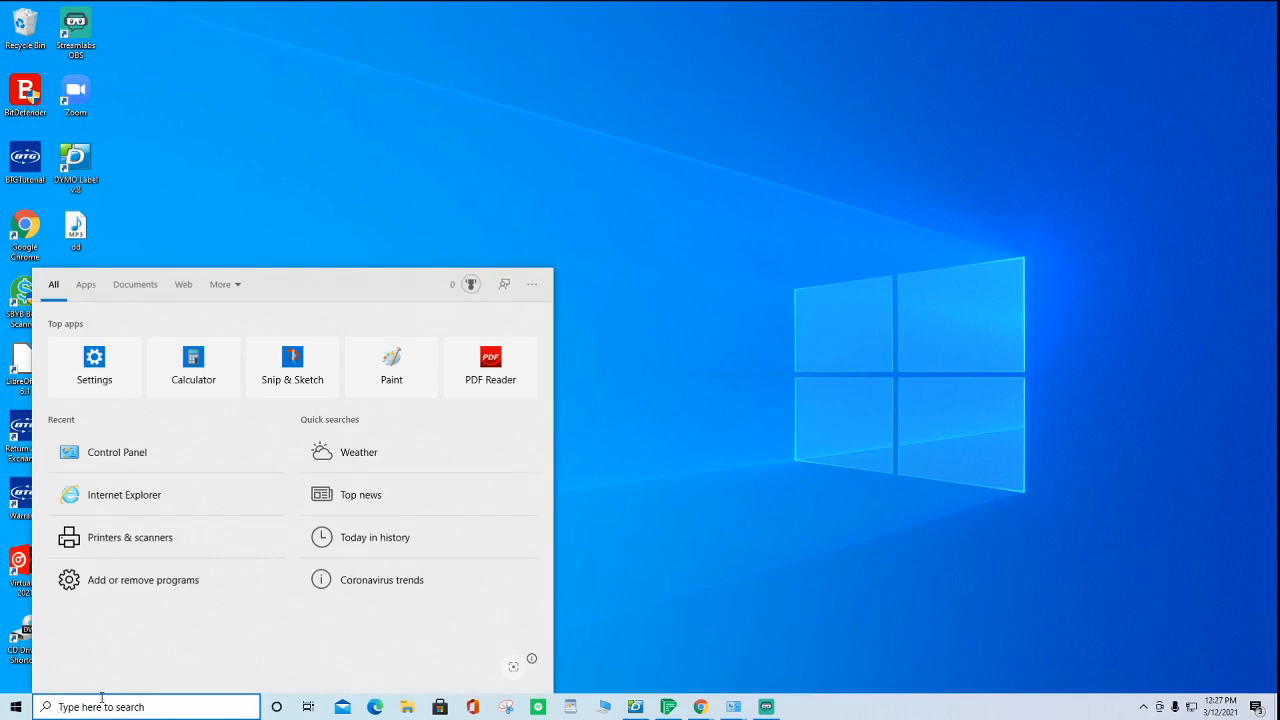
{"action": "type", "text": "con"}
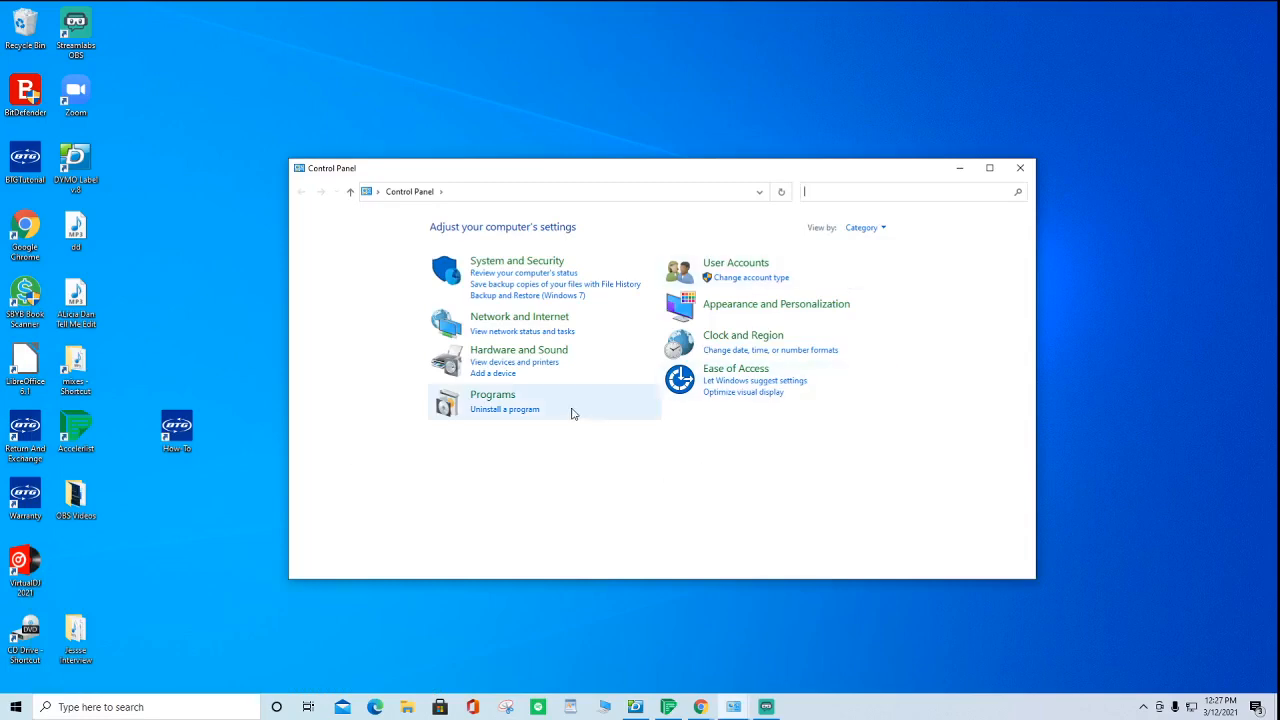
{"action": "left_click", "coordinate": [492, 394]}
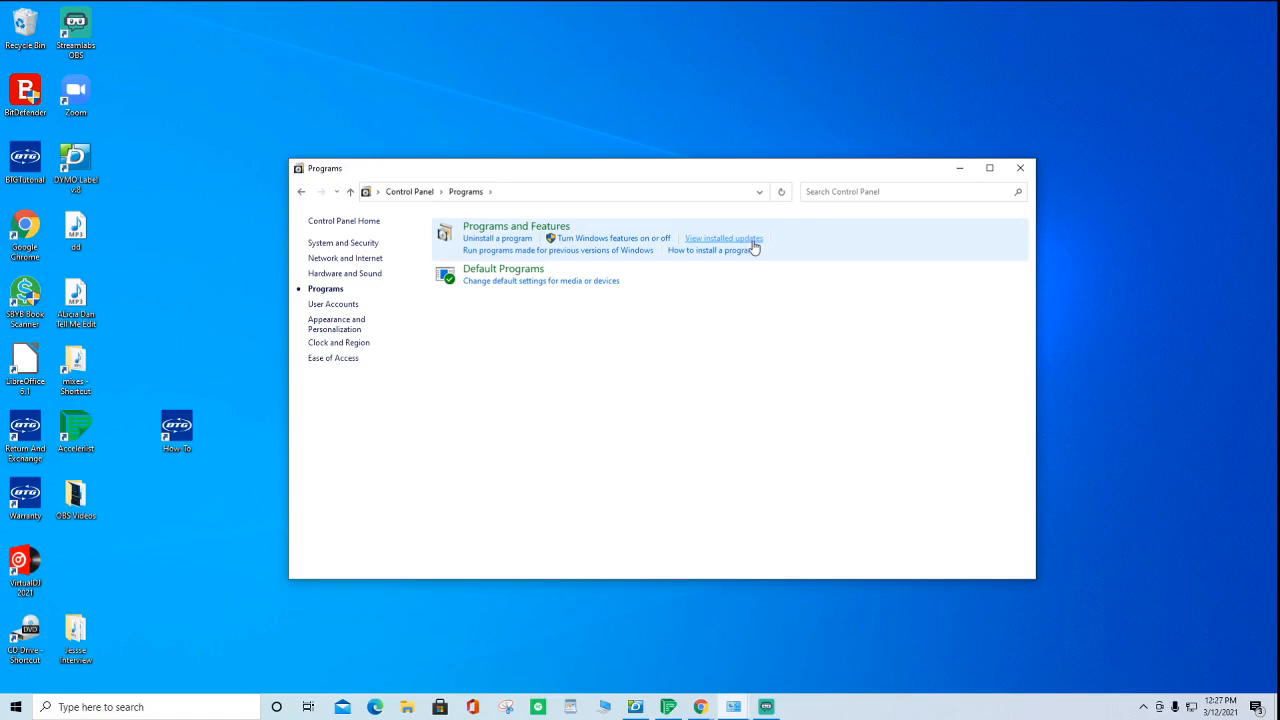
- Open View installed updates and select Security Update for Microsoft Windows (KB5000802)
{"action": "left_click", "coordinate": [723, 238]}
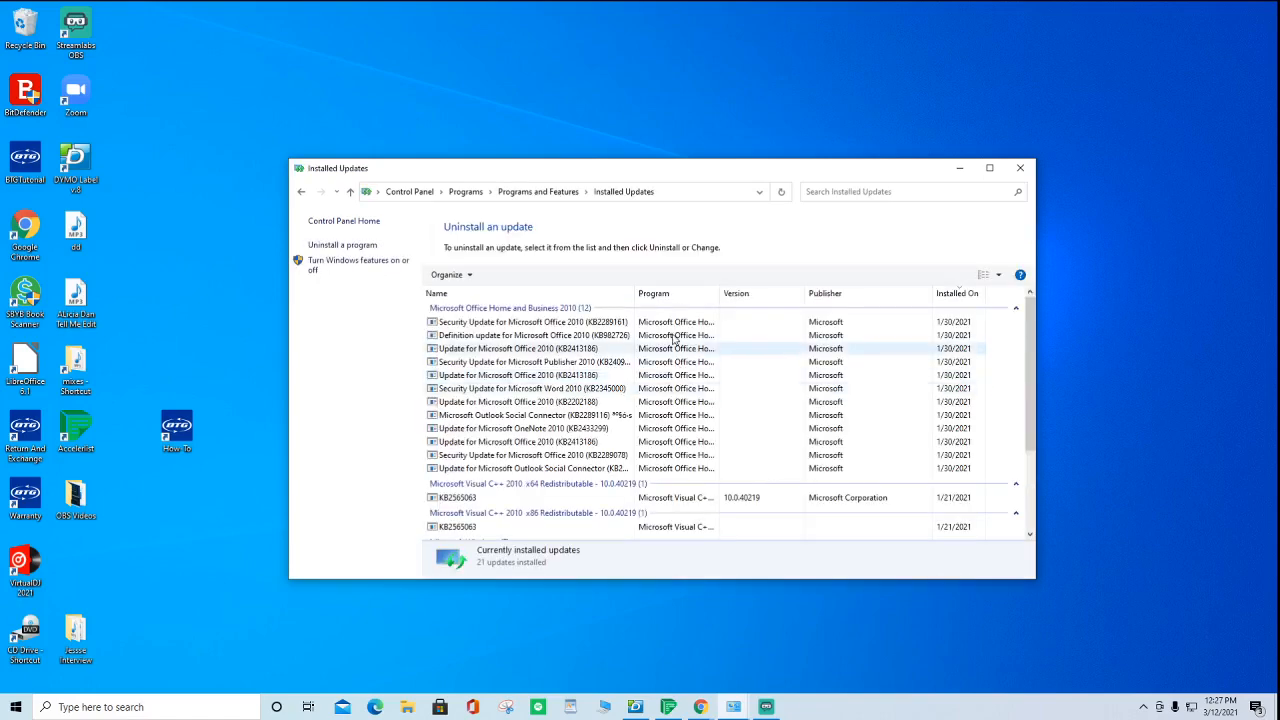
{"action": "scroll", "scroll_direction": "down", "scroll_amount": 3}
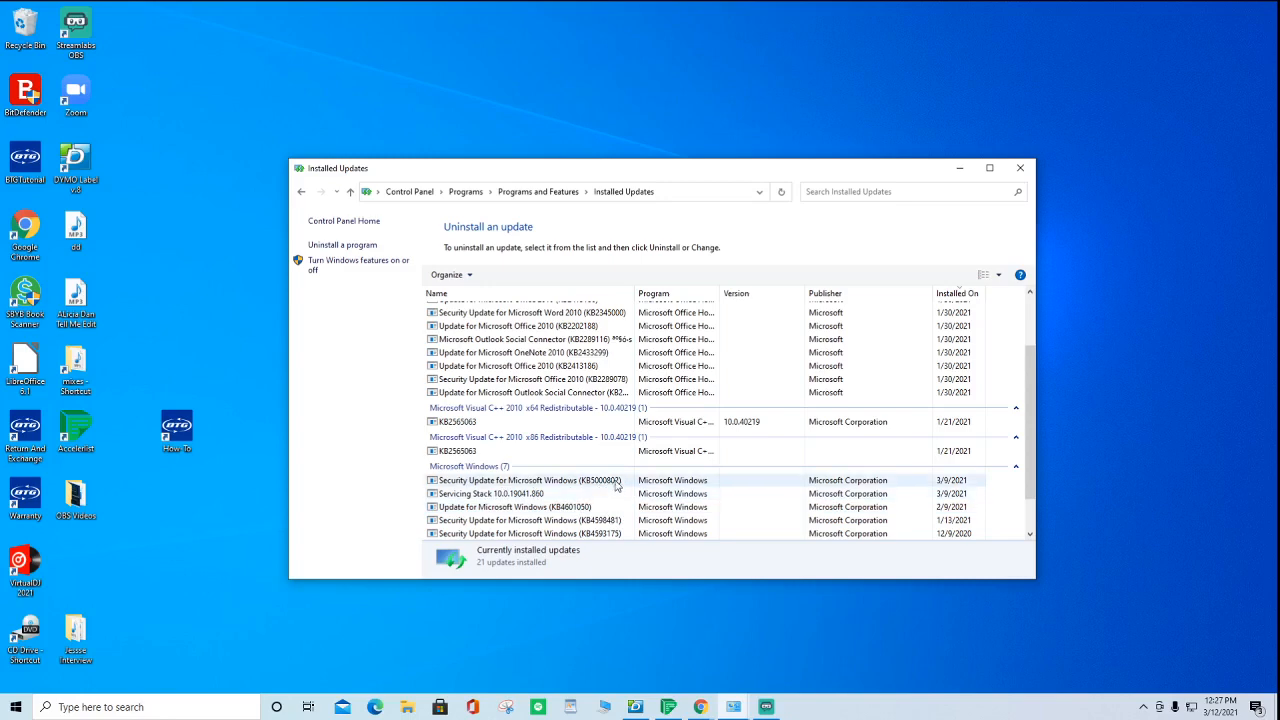
{"action": "left_click", "coordinate": [530, 480]}
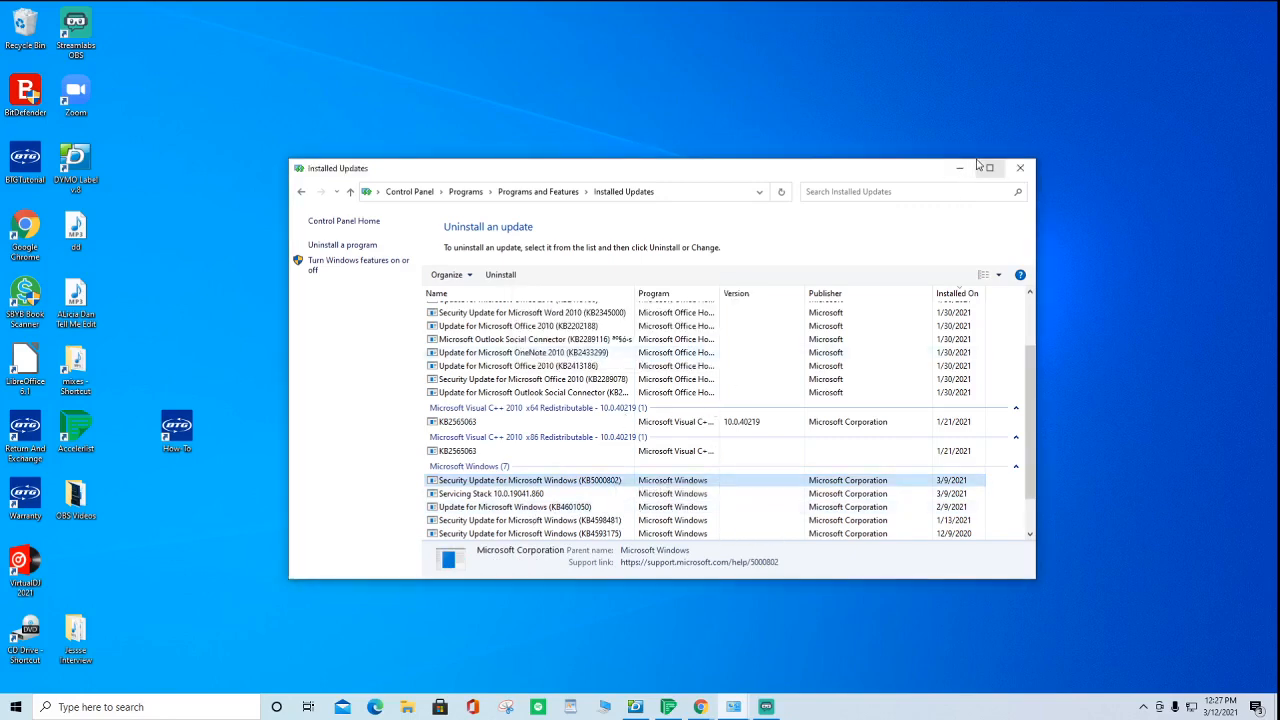
- Uninstall the selected KB5000802 update and wait while removal proceeds
{"action": "left_click", "coordinate": [500, 274]}
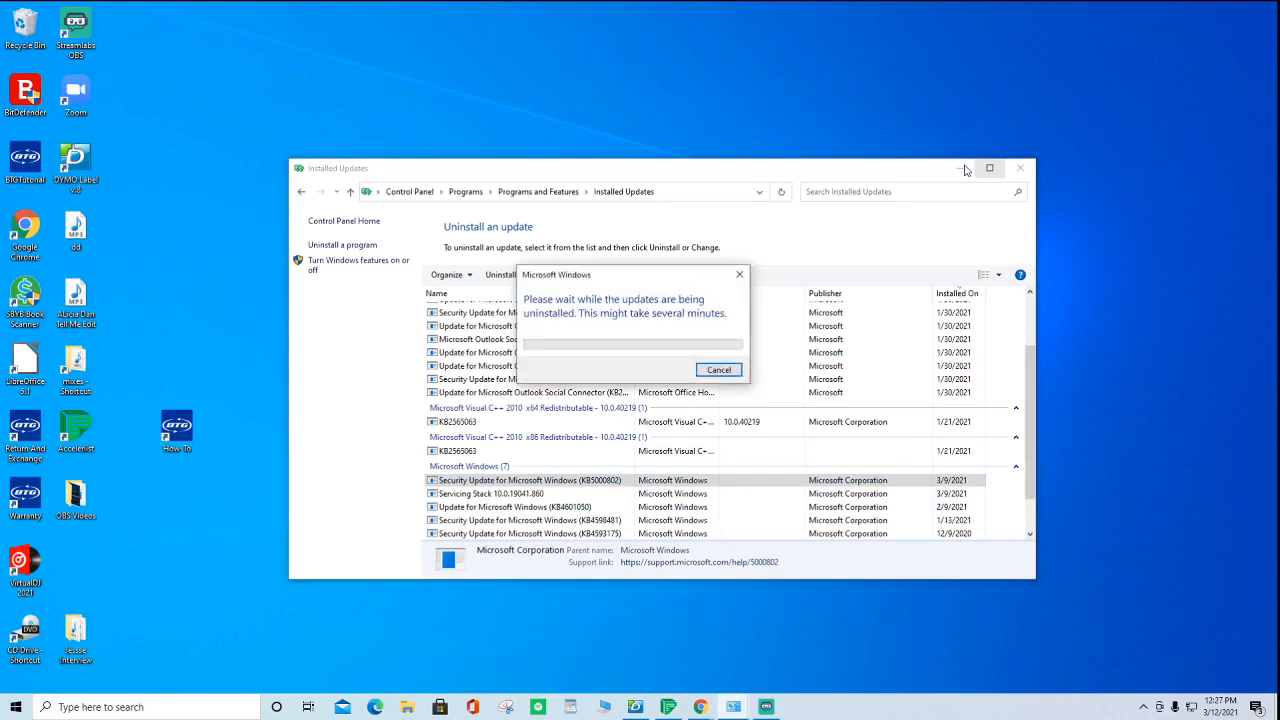
{"action": "mouse_move", "coordinate": [970, 169]}
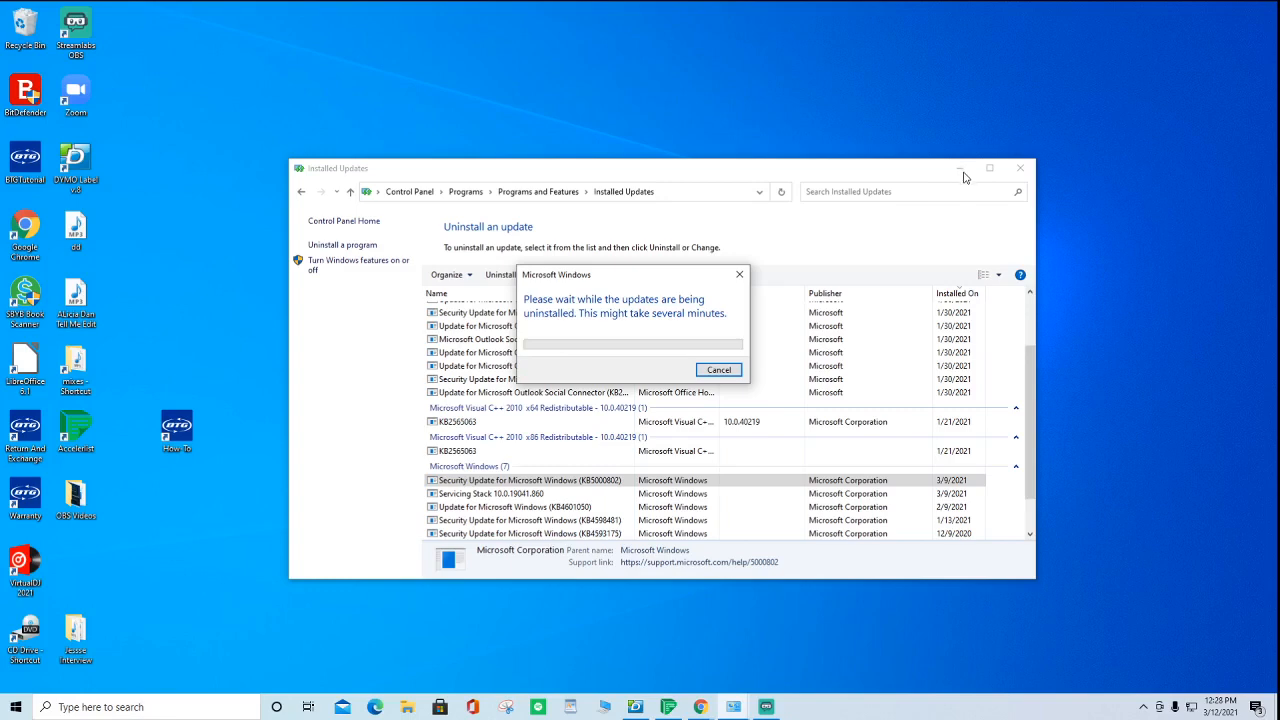
{"action": "mouse_move", "coordinate": [934, 241]}
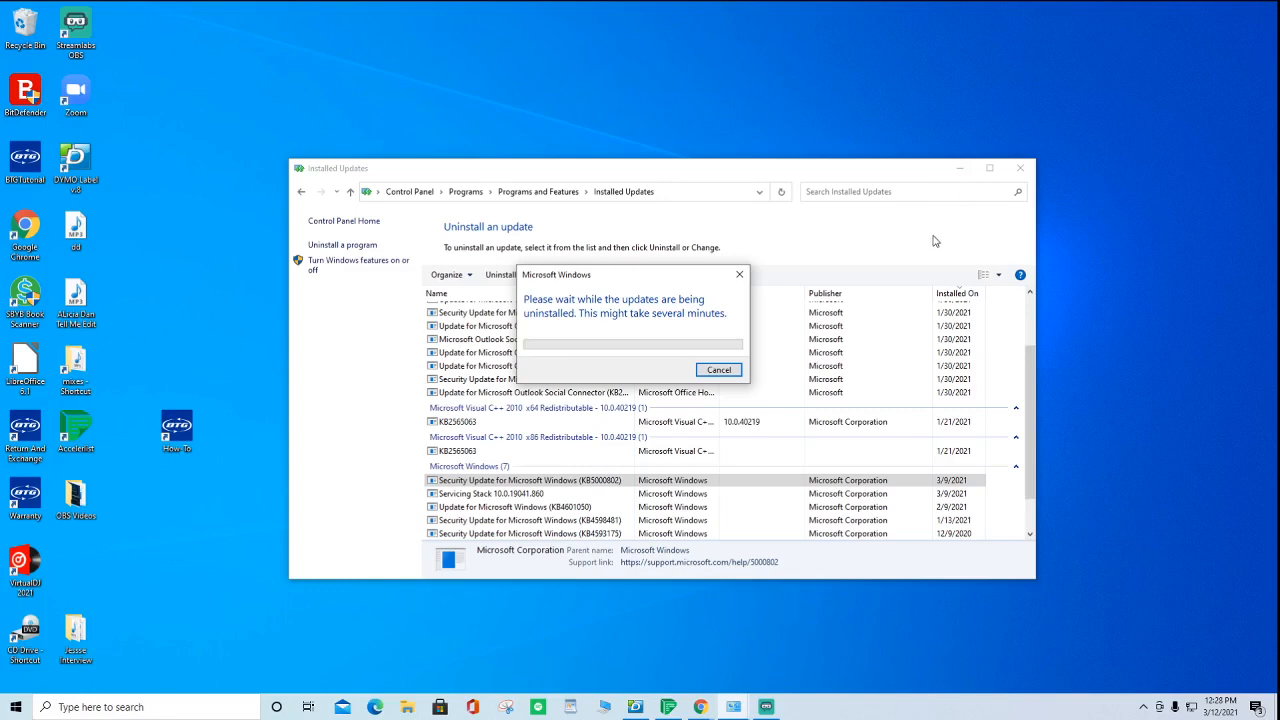
{"action": "mouse_move", "coordinate": [930, 247]}
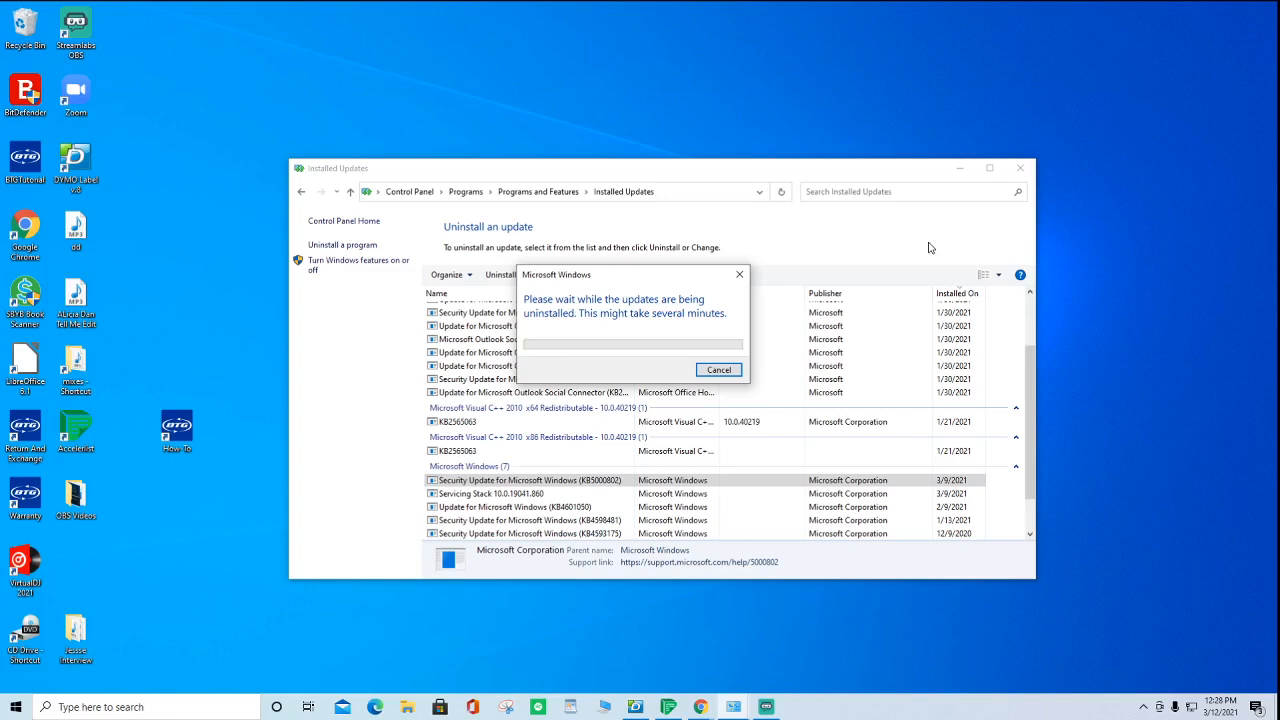
{"action": "mouse_move", "coordinate": [975, 166]}
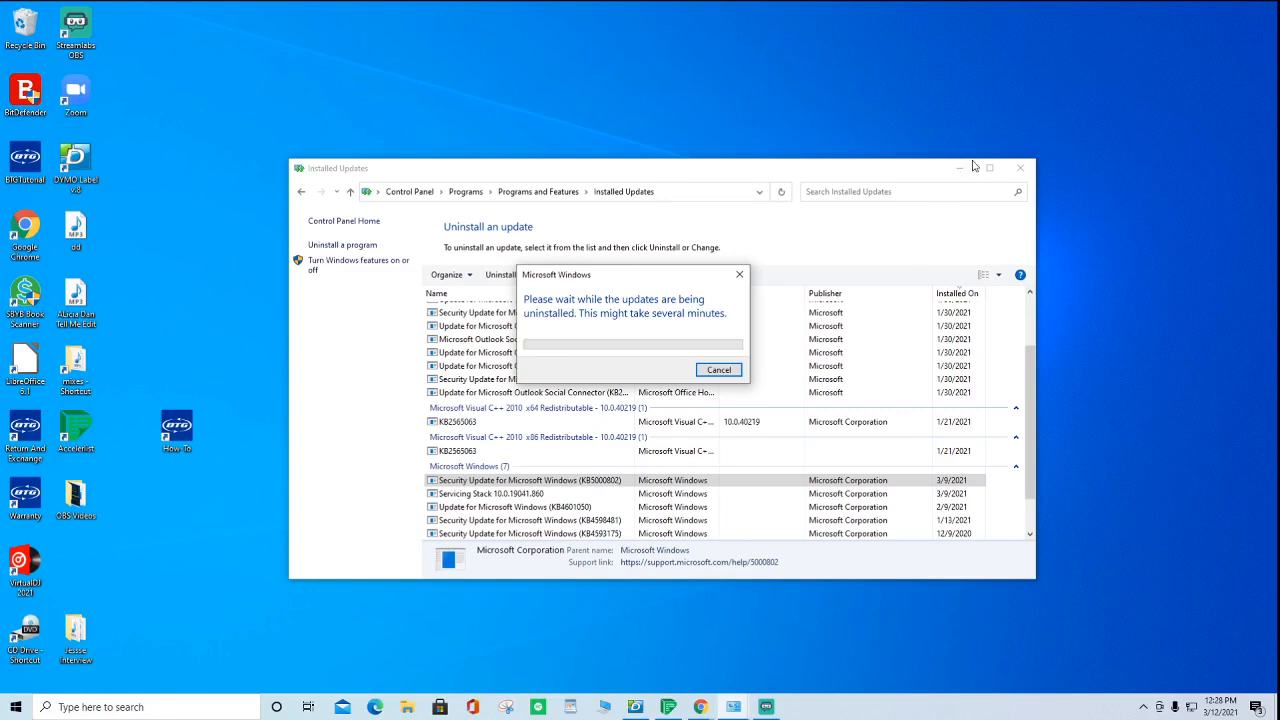